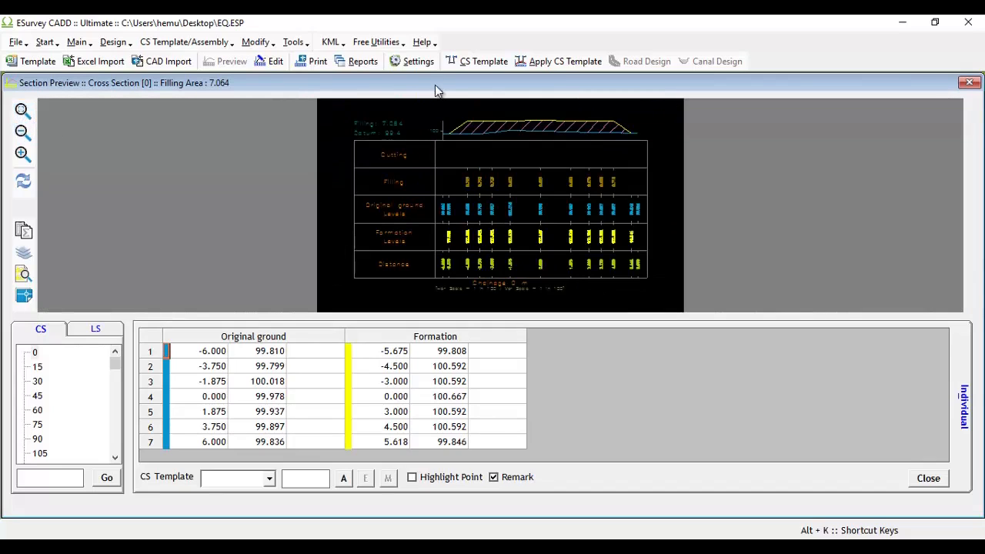
- Reach the CS Layers list in Settings and bring up the Setting Layer Order in Drawing dialog
click(412, 61)
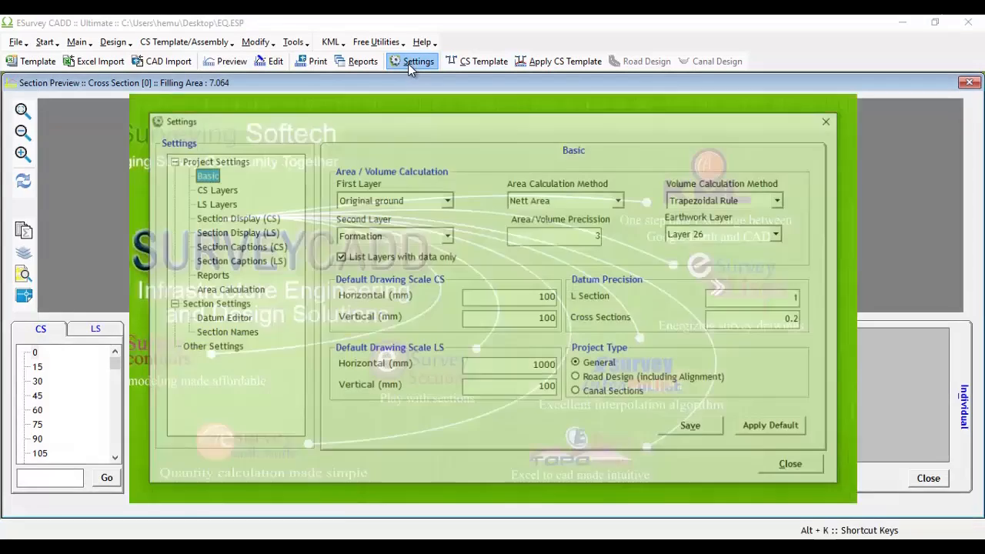
click(219, 188)
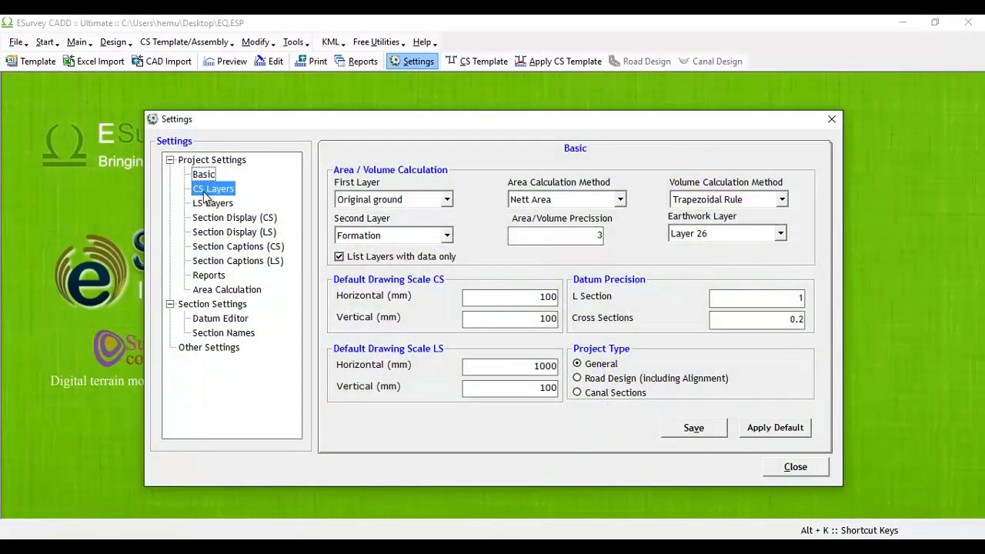
click(212, 188)
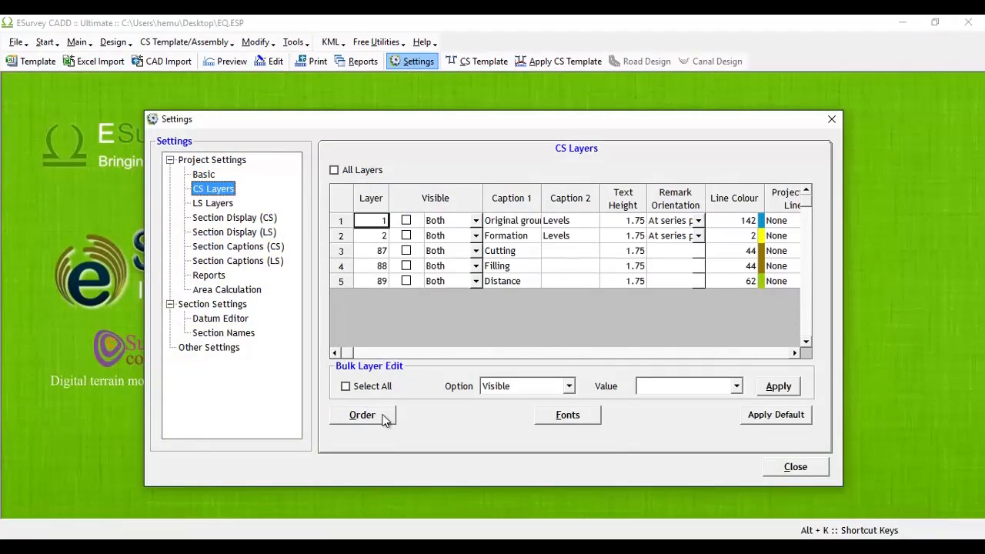
click(361, 415)
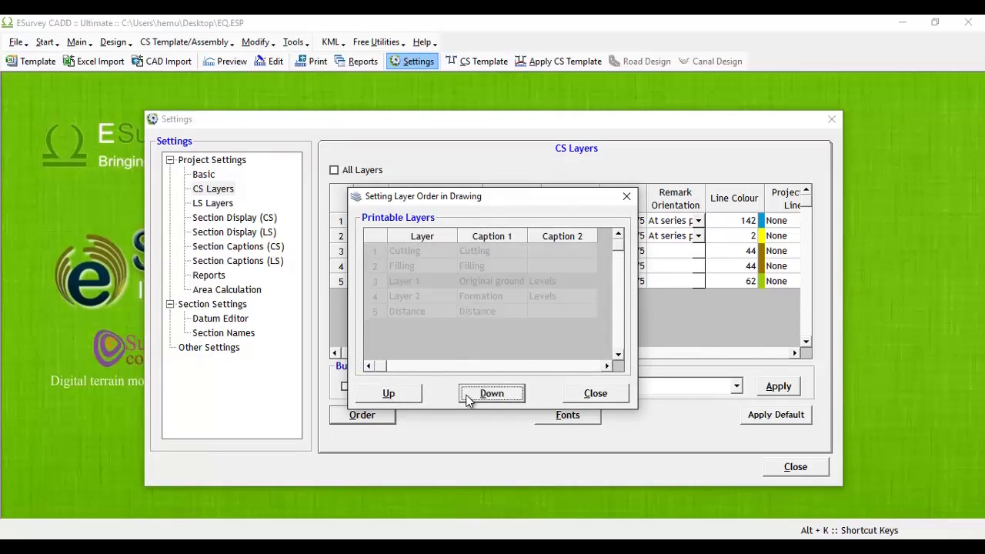
- Move the selected band down so Cutting and Filling precede Original ground and Formation
click(490, 394)
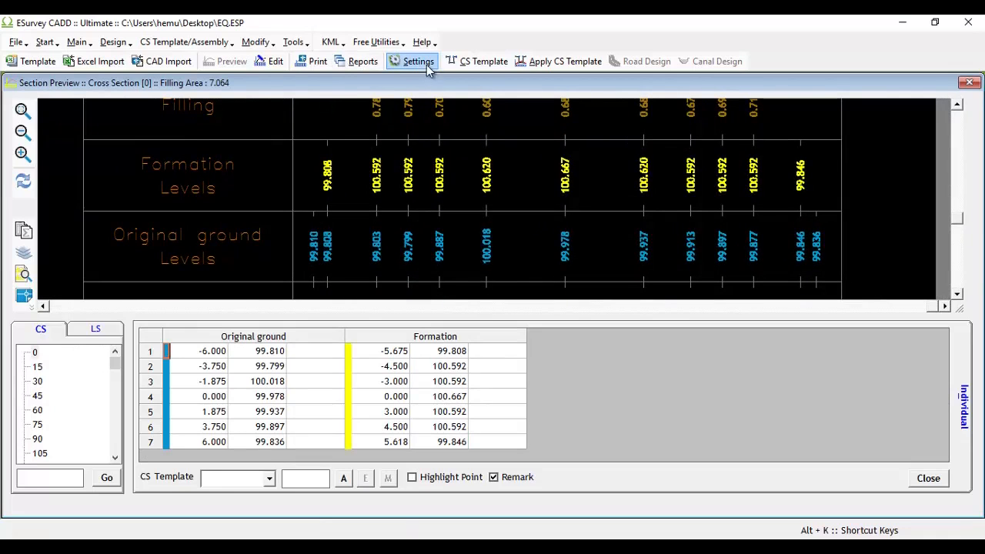
- Reopen Settings to reach the LS Layers after checking the reordered Section Preview
click(413, 61)
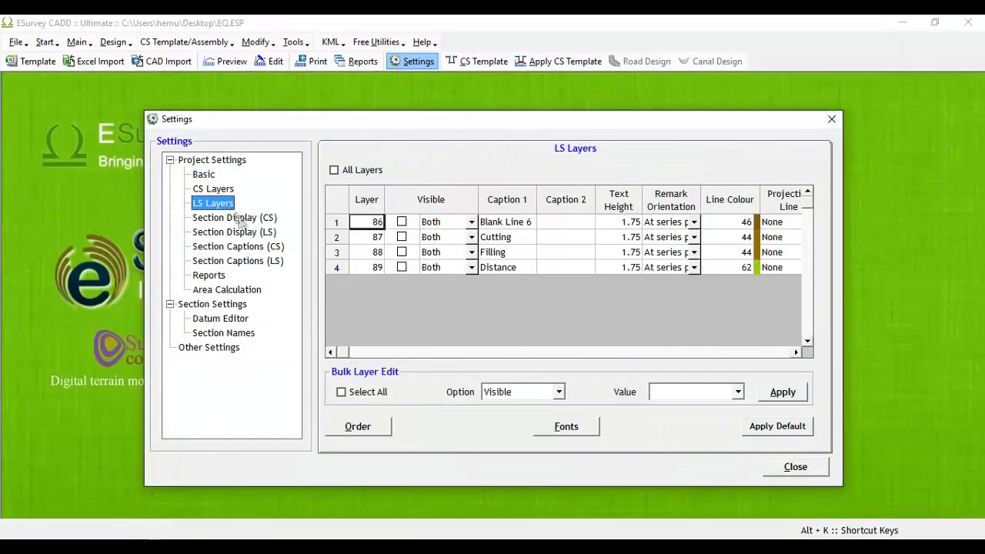